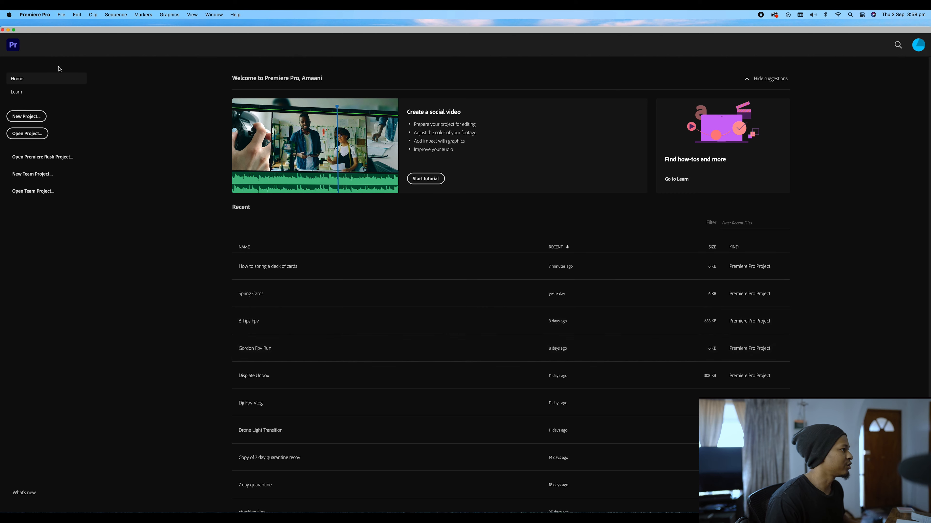
# Start a new project, name it Spring Cards and confirm its creation.
pyautogui.click(26, 116)
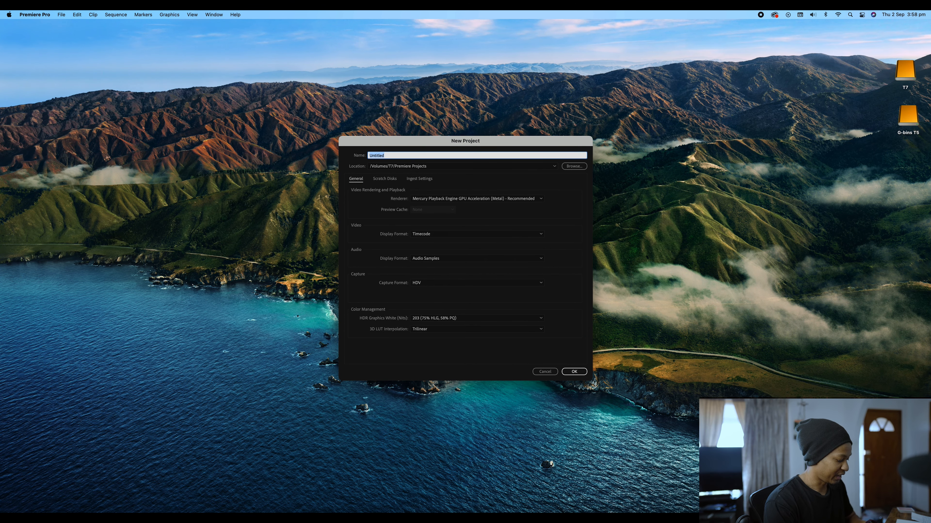
pyautogui.write('SPring Cards')
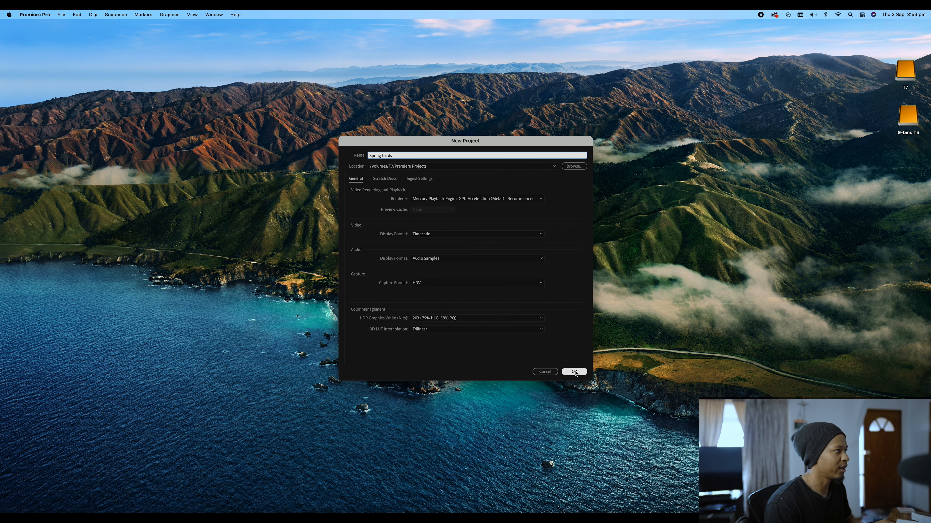
pyautogui.click(573, 372)
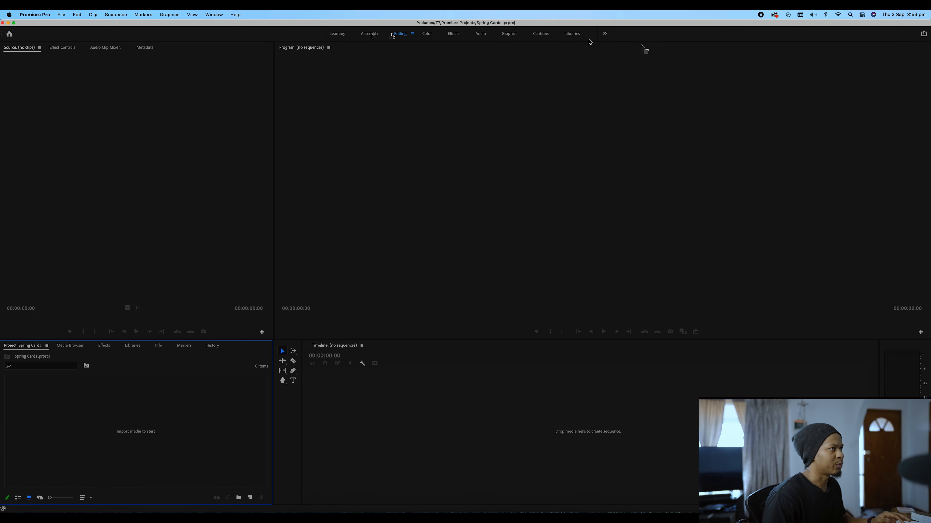
pyautogui.moveTo(663, 34)
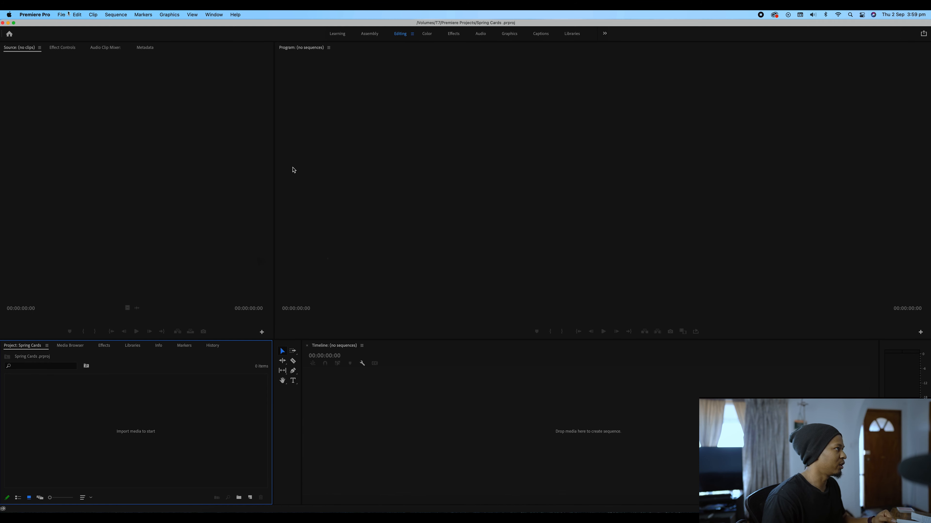
pyautogui.click(214, 14)
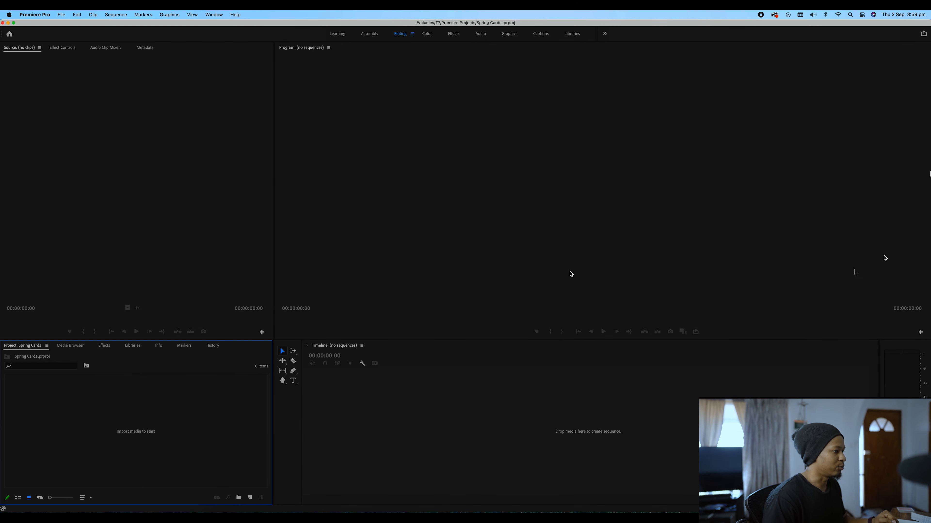
pyautogui.moveTo(453, 231)
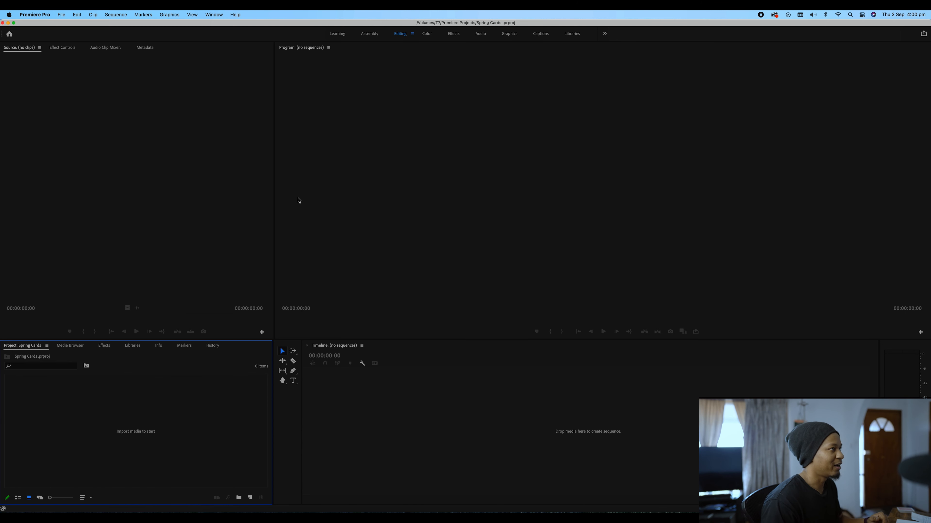
pyautogui.moveTo(342, 198)
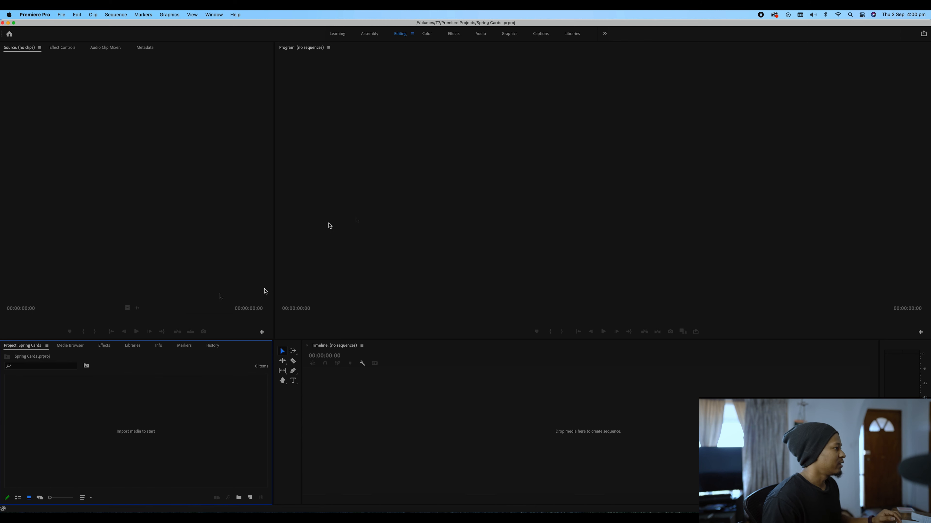
pyautogui.moveTo(87, 425)
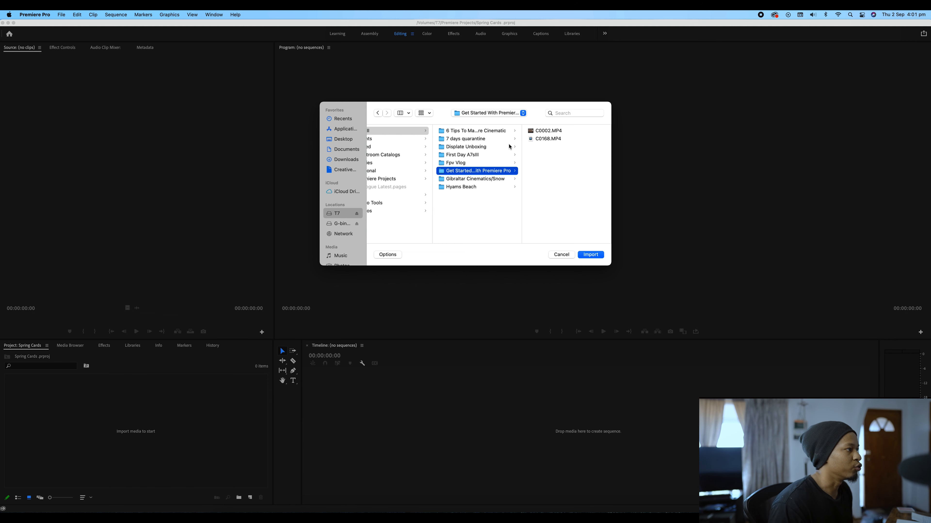
pyautogui.moveTo(485, 172)
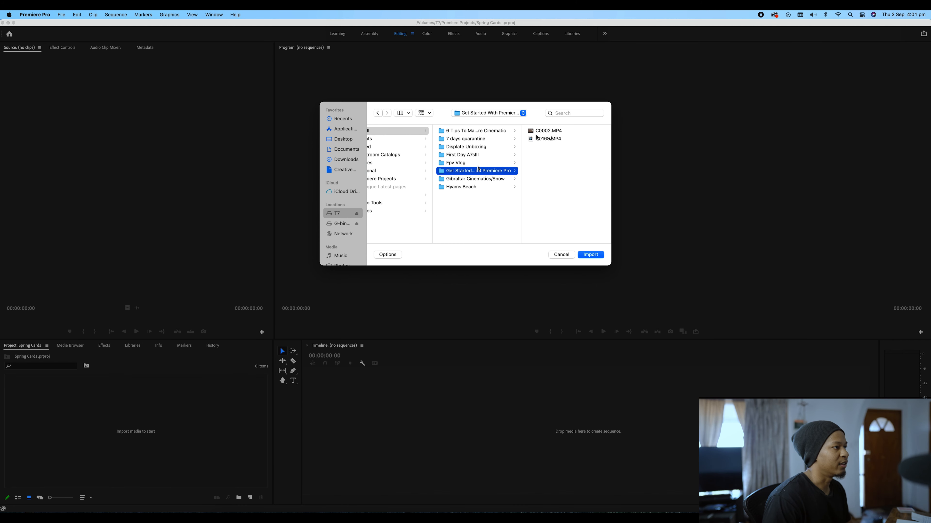
# Select C0002.MP4 and C0168.MP4 in the Get Started folder and import them.
pyautogui.click(475, 179)
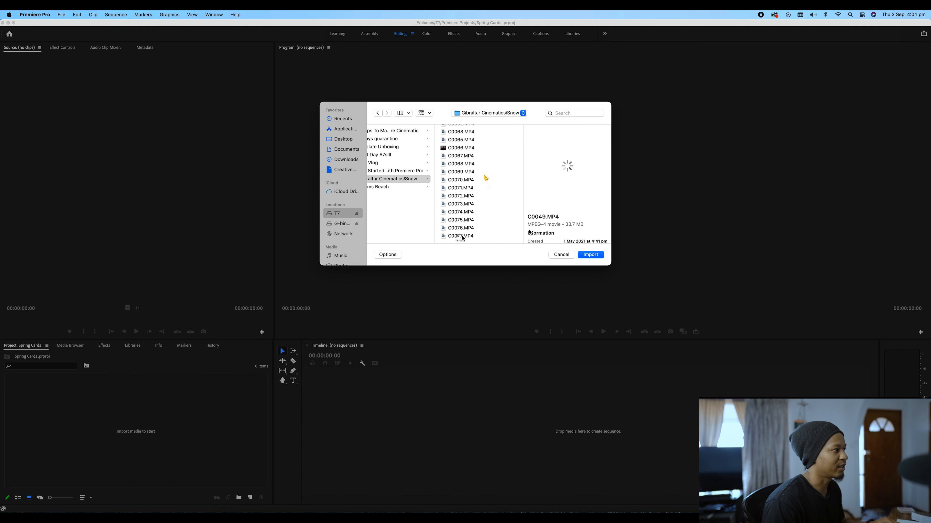
pyautogui.click(394, 171)
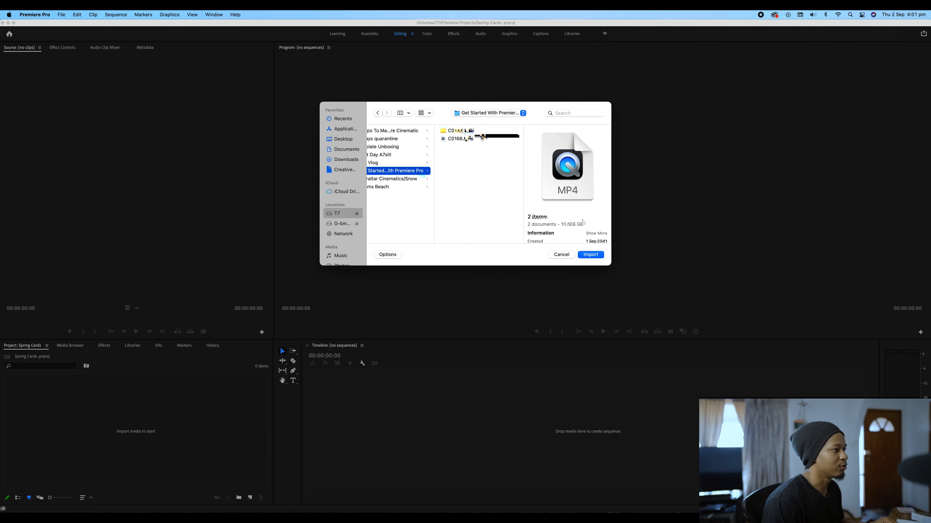
pyautogui.click(590, 254)
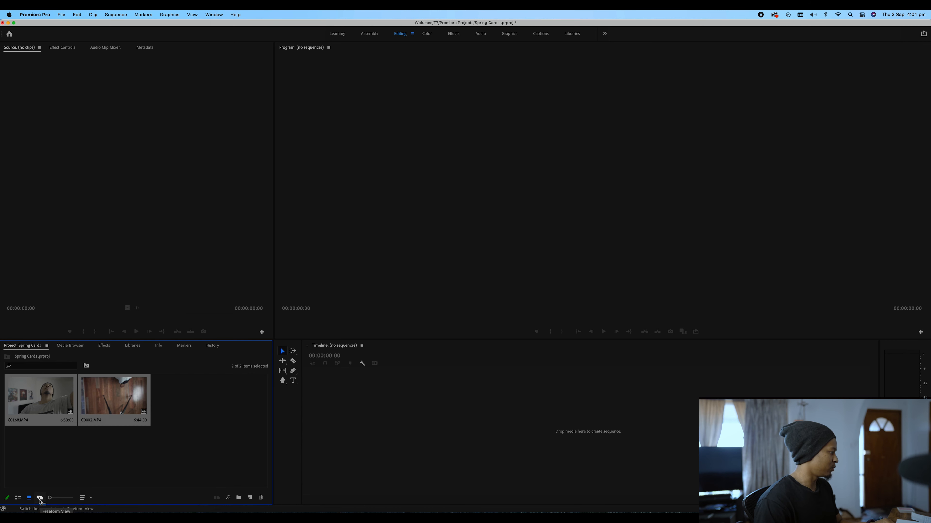
pyautogui.click(28, 498)
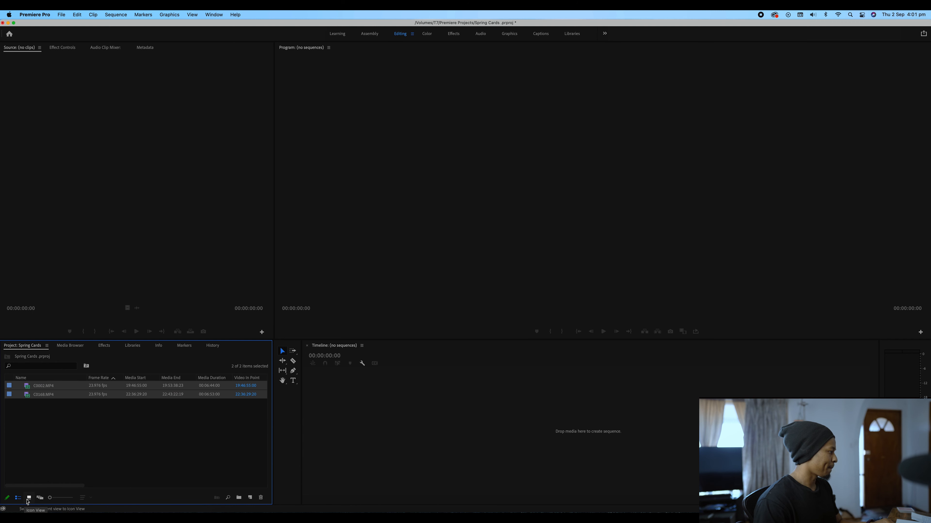
pyautogui.click(28, 498)
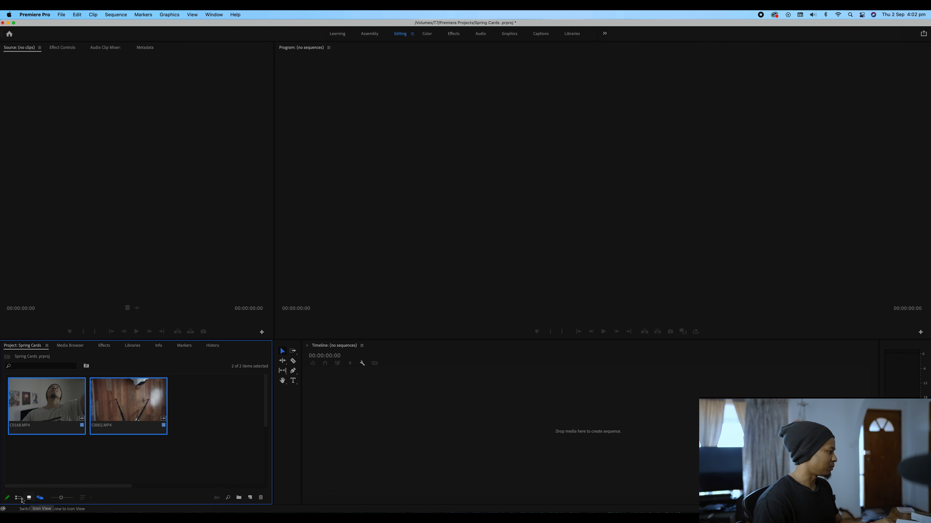
pyautogui.click(29, 497)
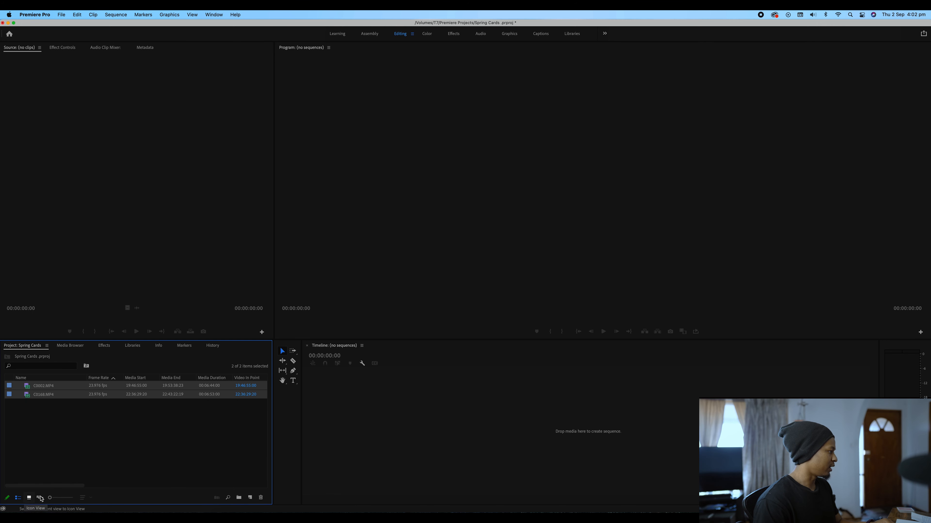
pyautogui.click(28, 497)
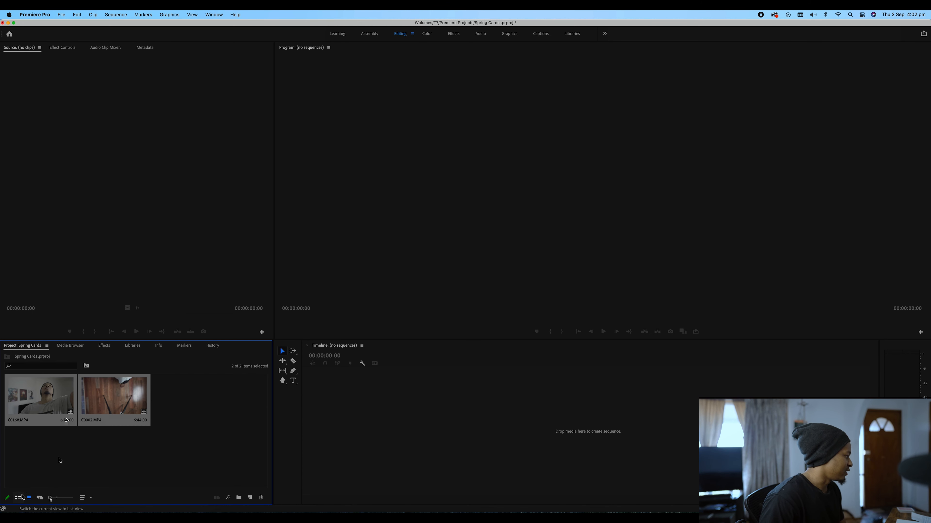
pyautogui.click(19, 497)
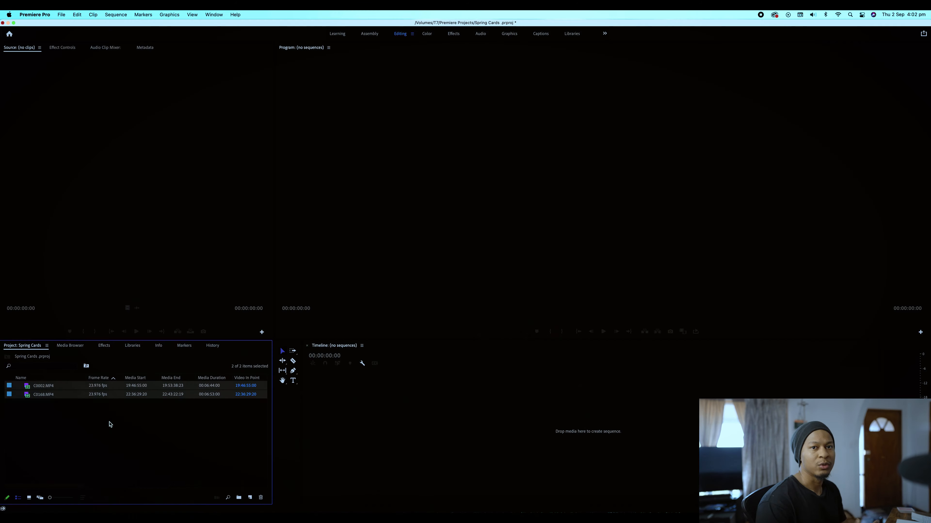
pyautogui.click(115, 14)
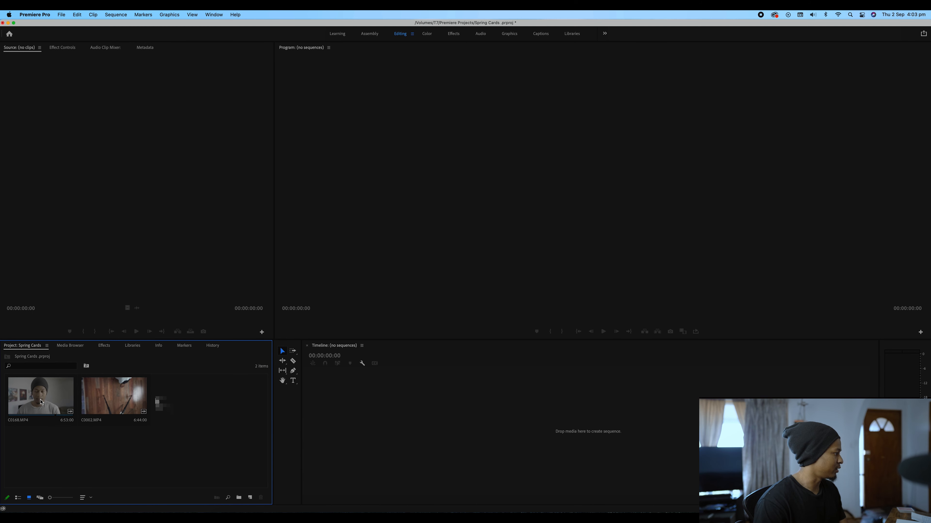
pyautogui.doubleClick(39, 396)
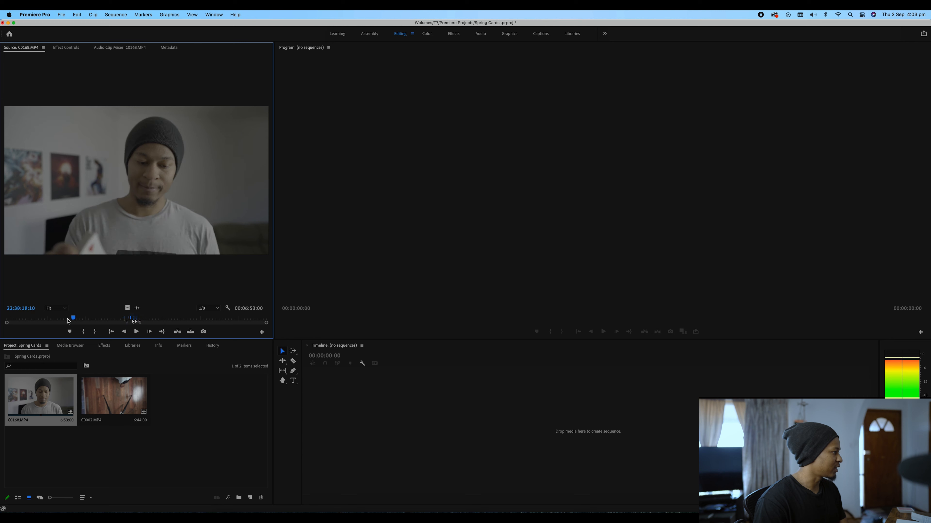
pyautogui.moveTo(73, 319); pyautogui.dragTo(52, 319)
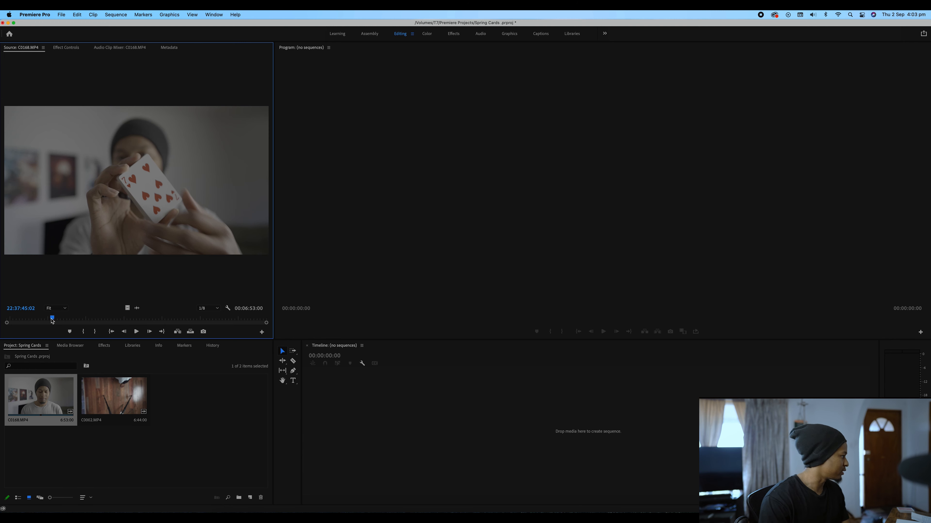
pyautogui.moveTo(52, 317); pyautogui.dragTo(19, 318)
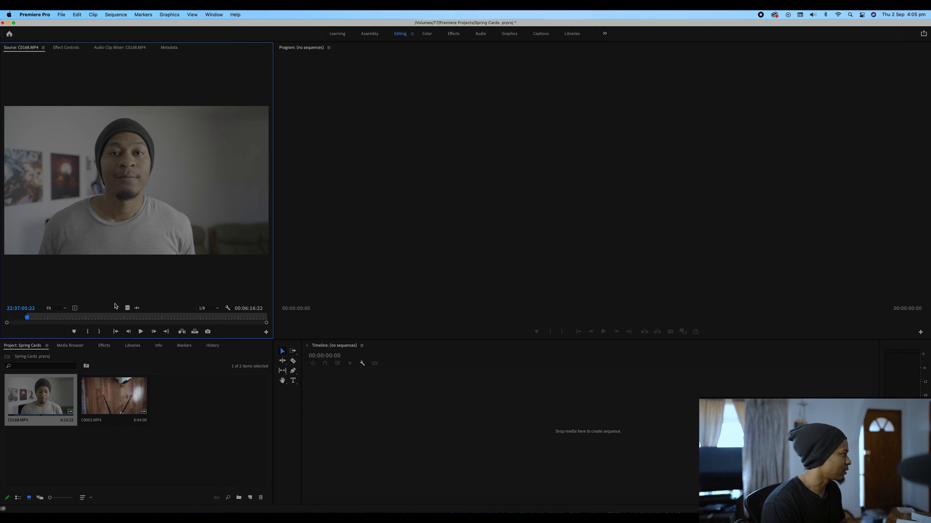
pyautogui.click(141, 331)
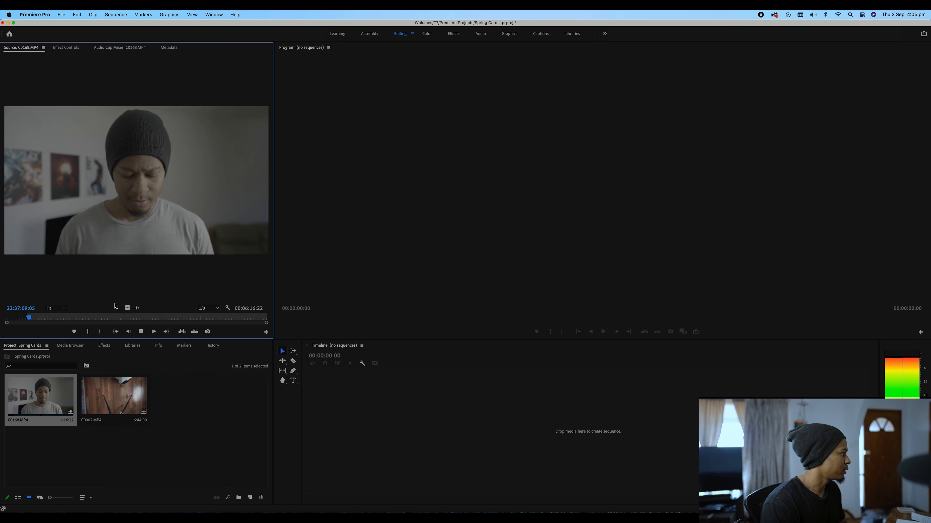
pyautogui.click(140, 331)
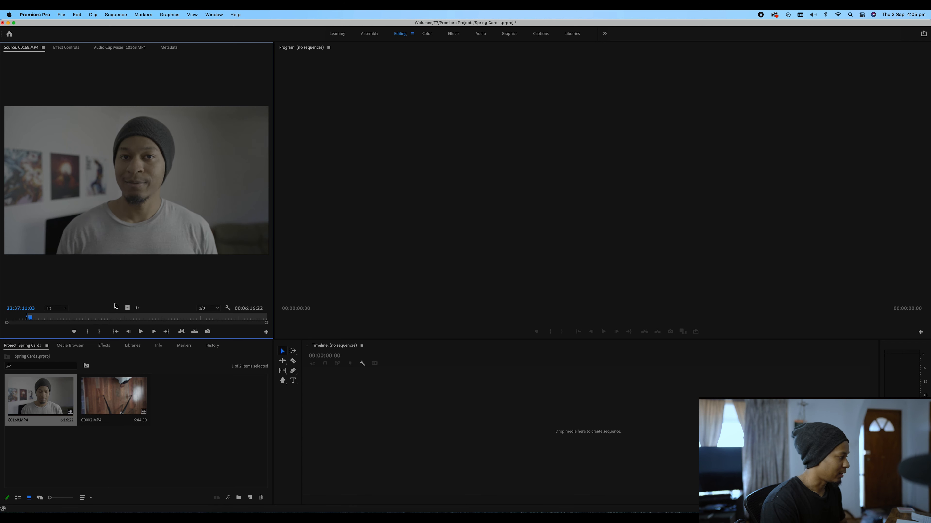
pyautogui.press('o')
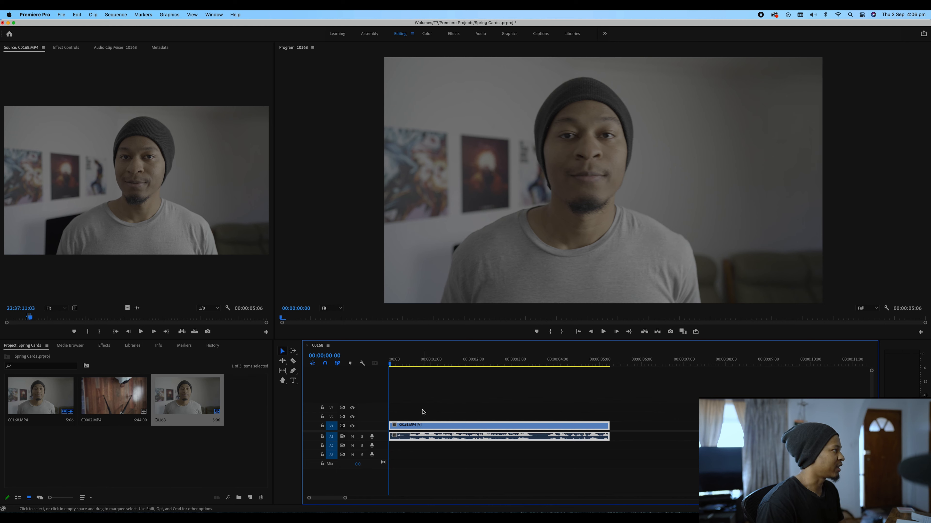
# Bring up Sequence Settings for the C0168 sequence via the Sequence menu.
pyautogui.click(116, 14)
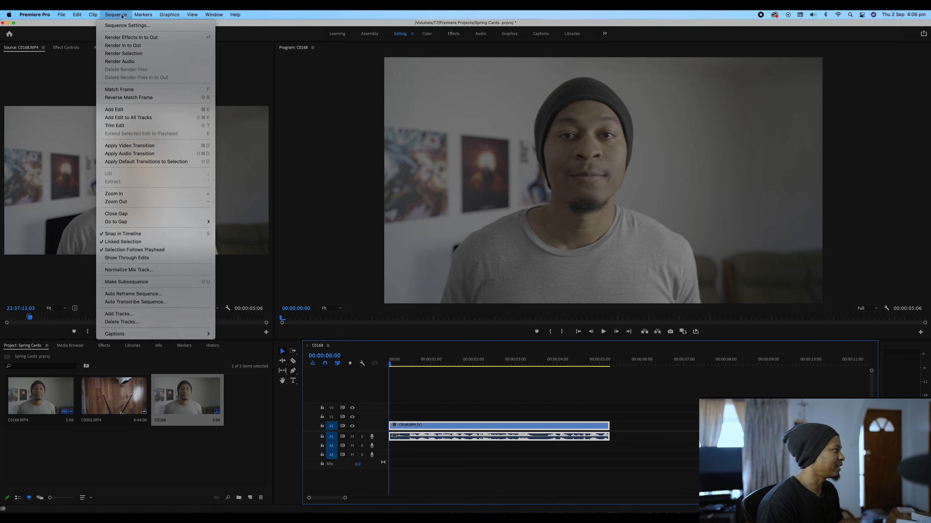
pyautogui.click(127, 25)
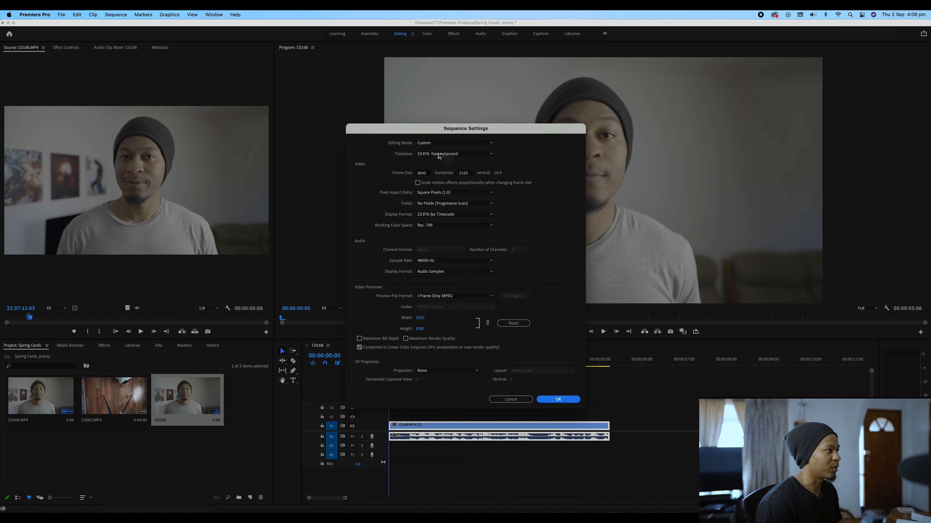
pyautogui.moveTo(442, 155)
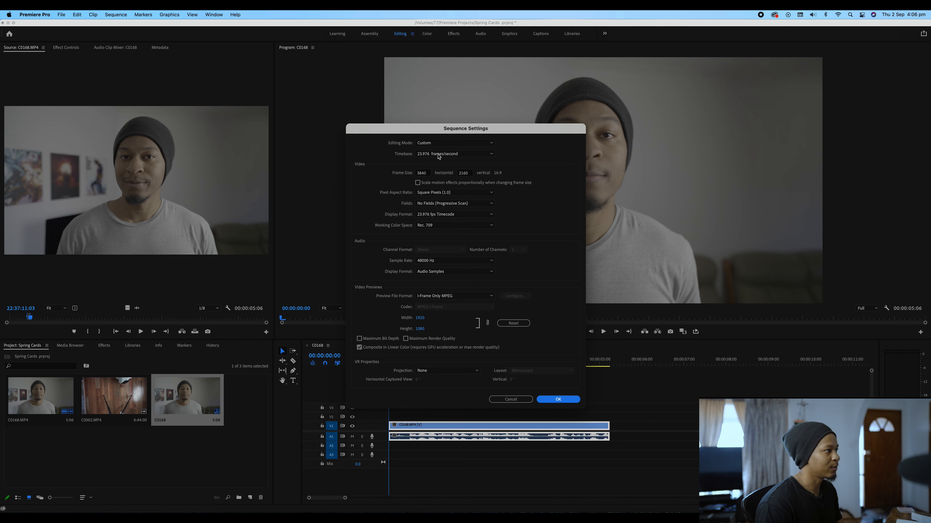
# Try 60 fps, restore the timebase to 23.976 frames/second and confirm the settings.
pyautogui.click(454, 154)
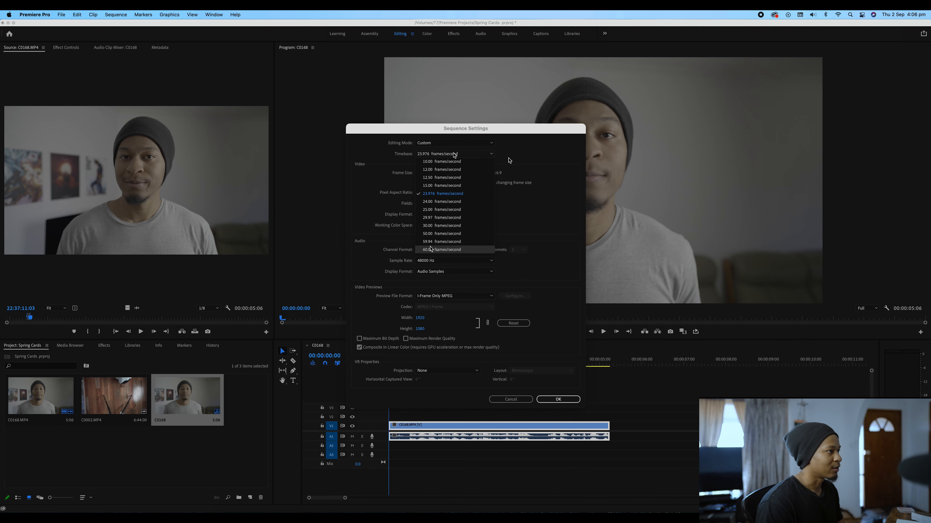
pyautogui.click(442, 249)
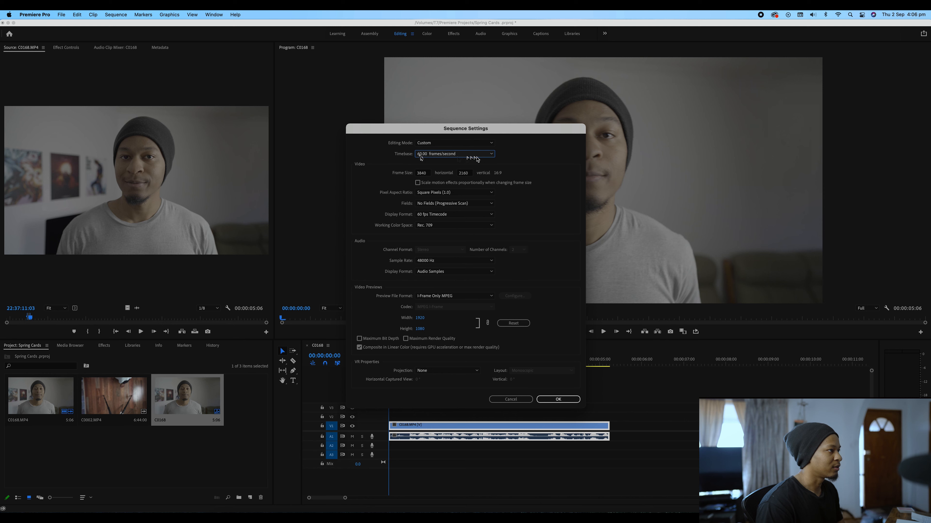
pyautogui.click(454, 153)
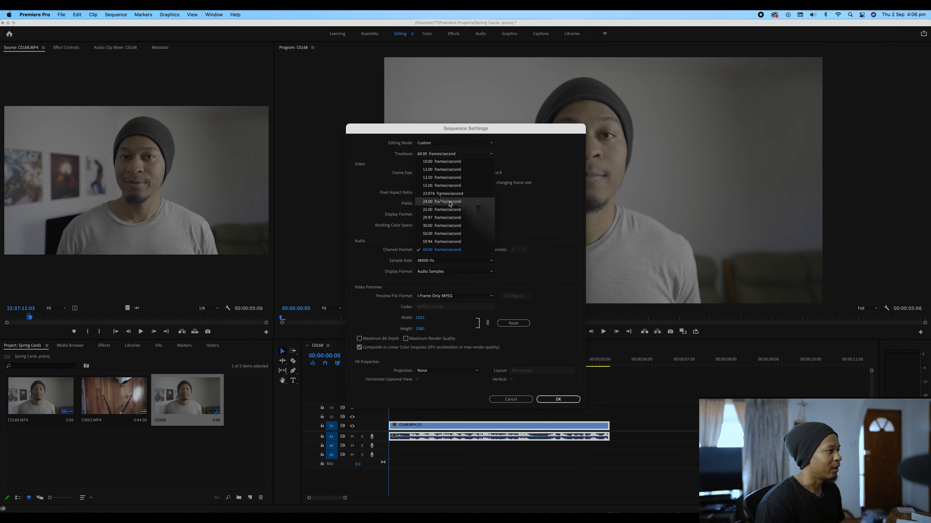
pyautogui.moveTo(445, 194)
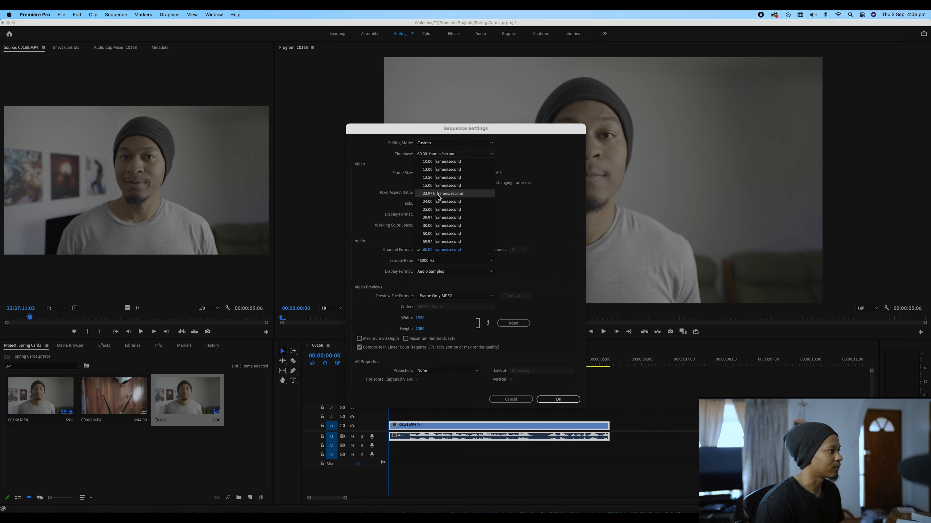
pyautogui.click(439, 193)
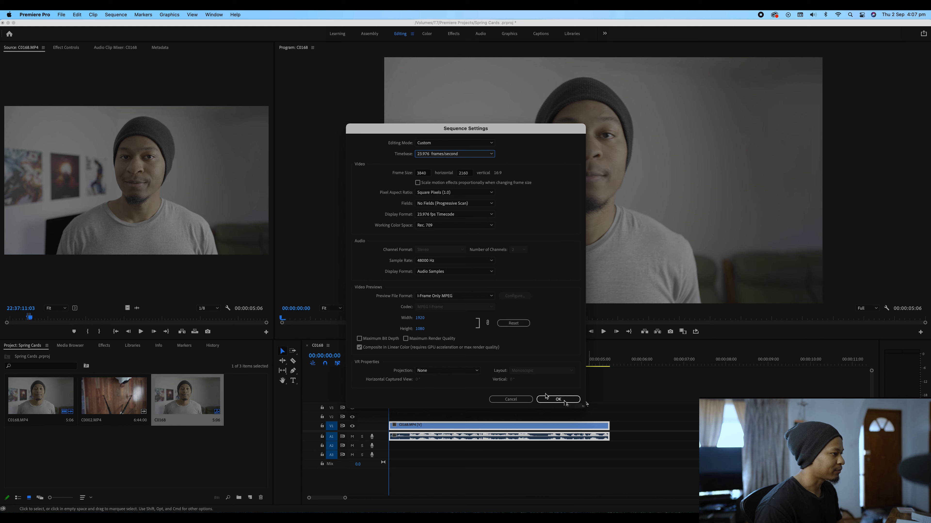
pyautogui.click(557, 399)
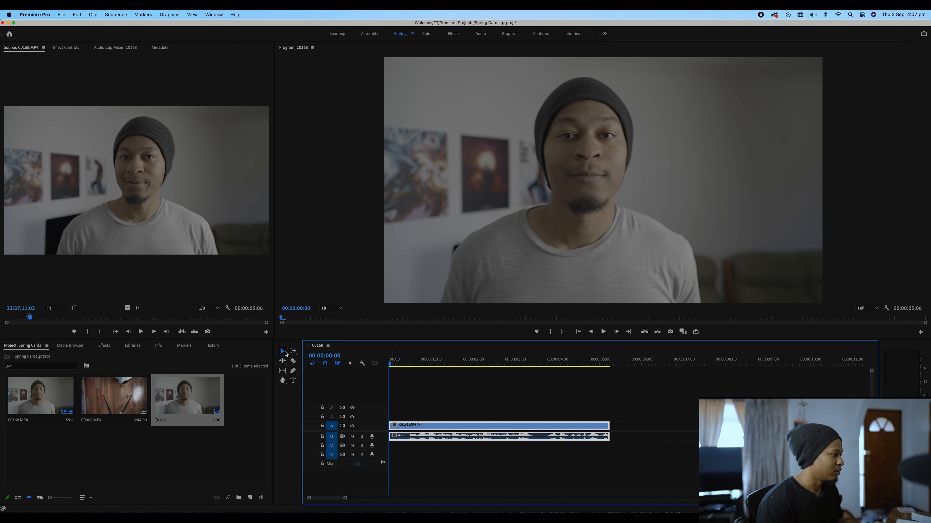
pyautogui.moveTo(282, 351)
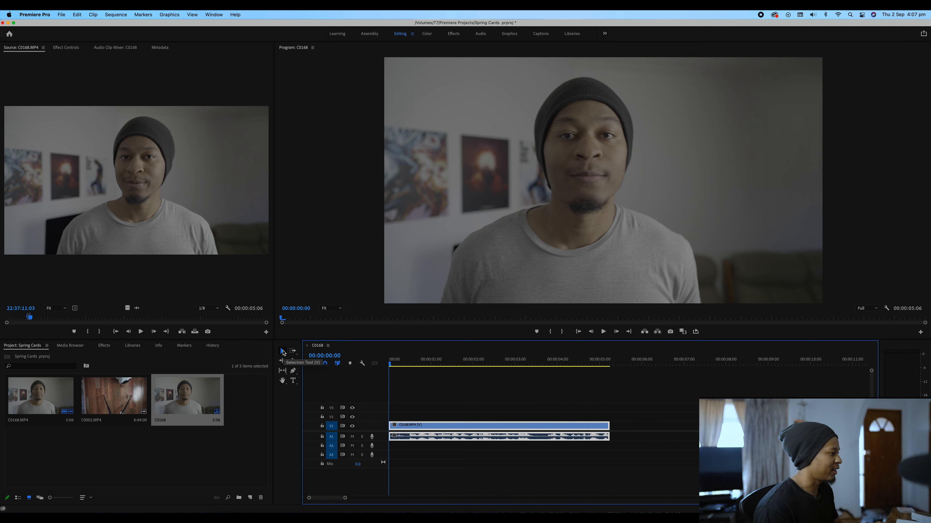
pyautogui.moveTo(487, 407)
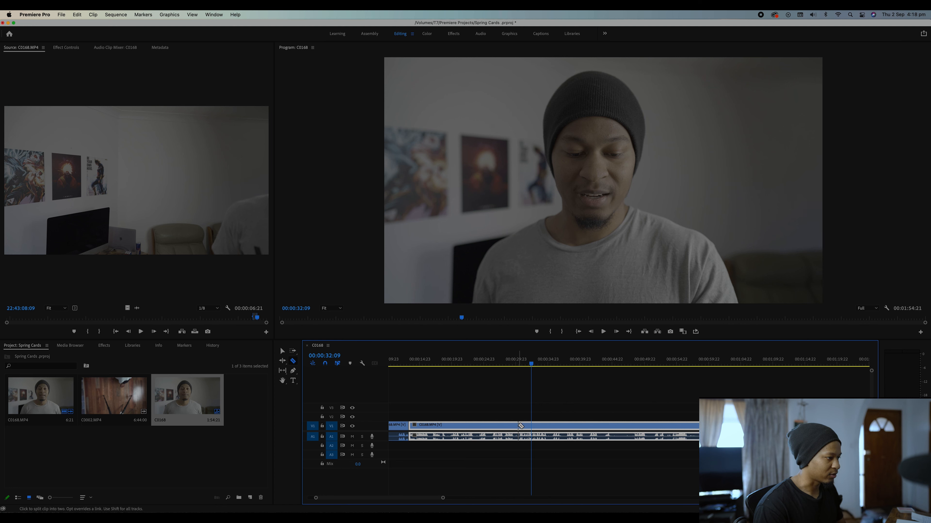
# Razor-cut the C0168 interview clip at the playhead position.
pyautogui.click(529, 426)
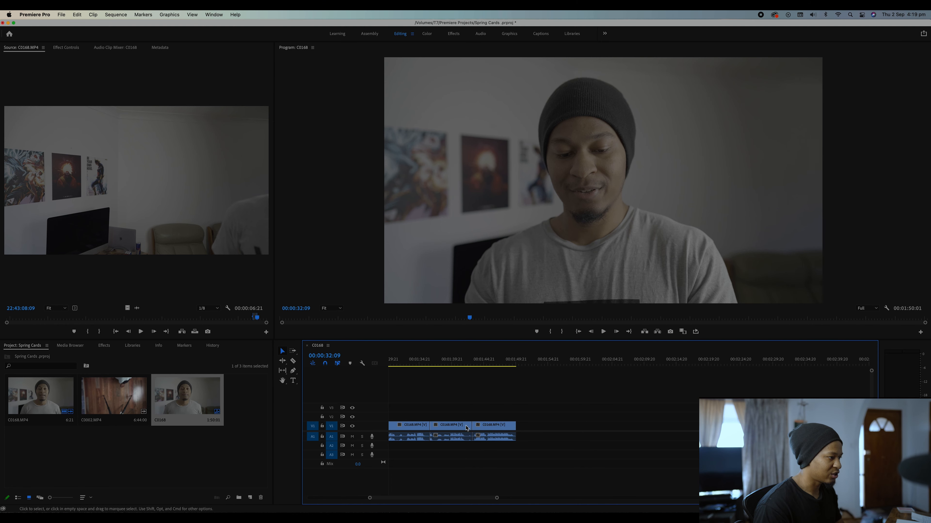
# Drag the Video 1 track border so the cut pieces show thumbnails.
pyautogui.moveTo(475, 425); pyautogui.dragTo(467, 426)
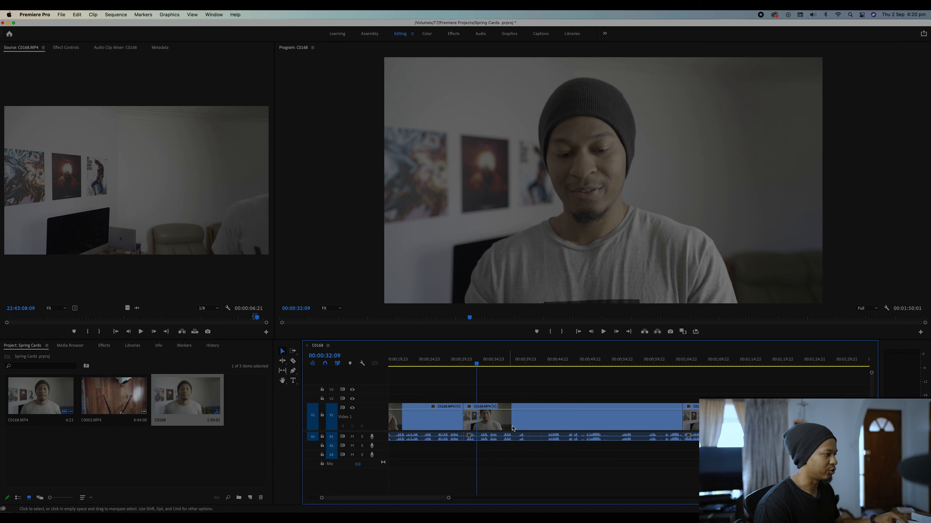
pyautogui.moveTo(381, 440)
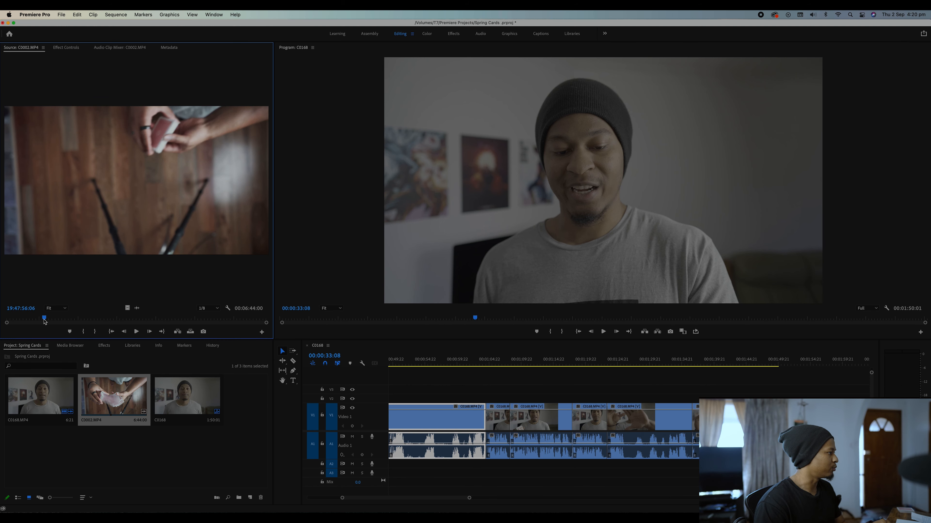
# Scrub through the C0002 card-handling footage in the Source Monitor.
pyautogui.moveTo(43, 318); pyautogui.dragTo(64, 318)
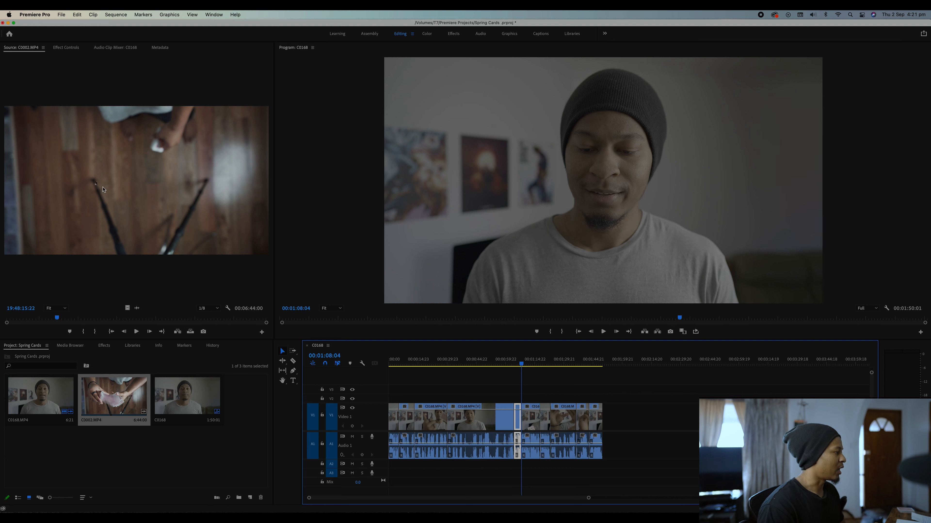
pyautogui.moveTo(166, 219)
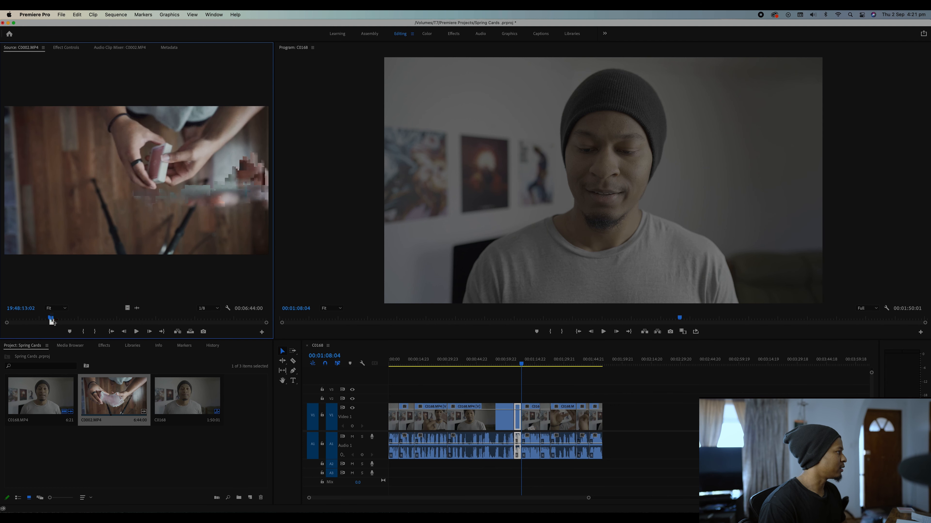
# Scrub C0002 to find the starting point for the roughly 34-second section.
pyautogui.moveTo(52, 318); pyautogui.dragTo(66, 318)
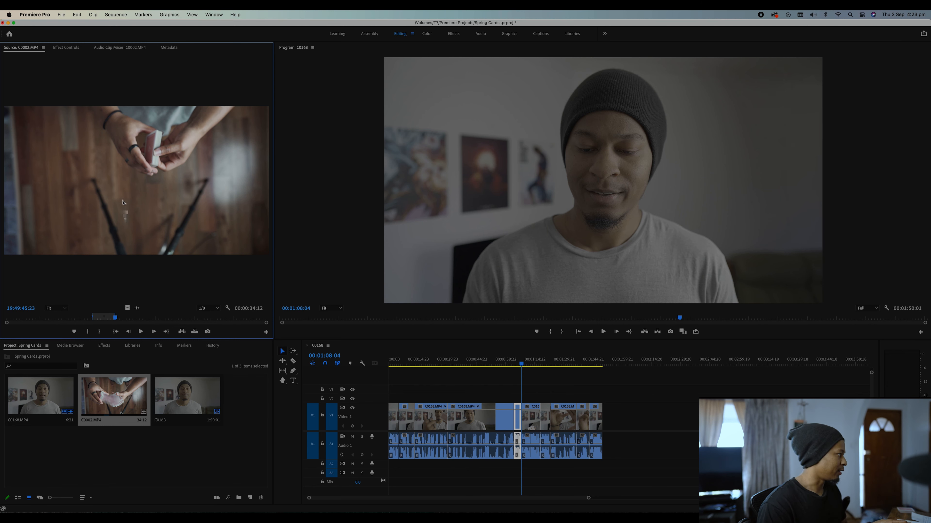
pyautogui.moveTo(126, 308)
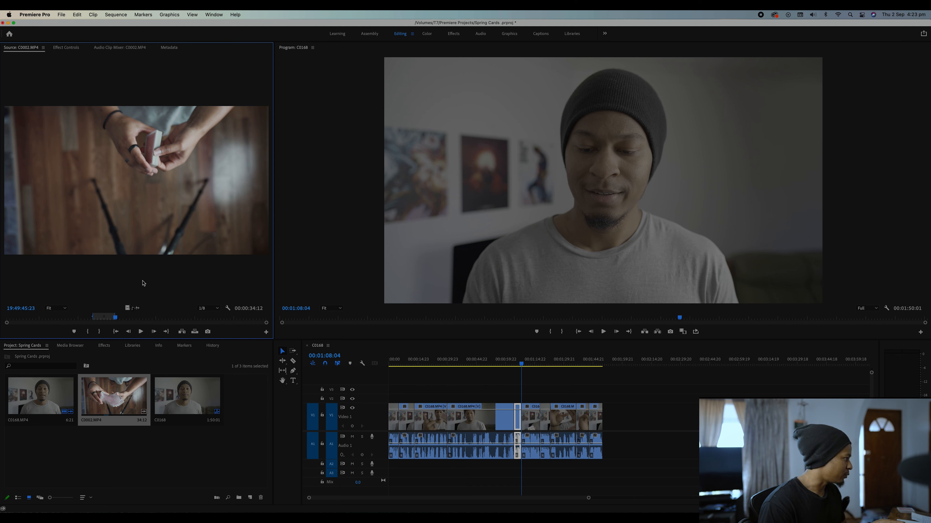
pyautogui.moveTo(126, 308)
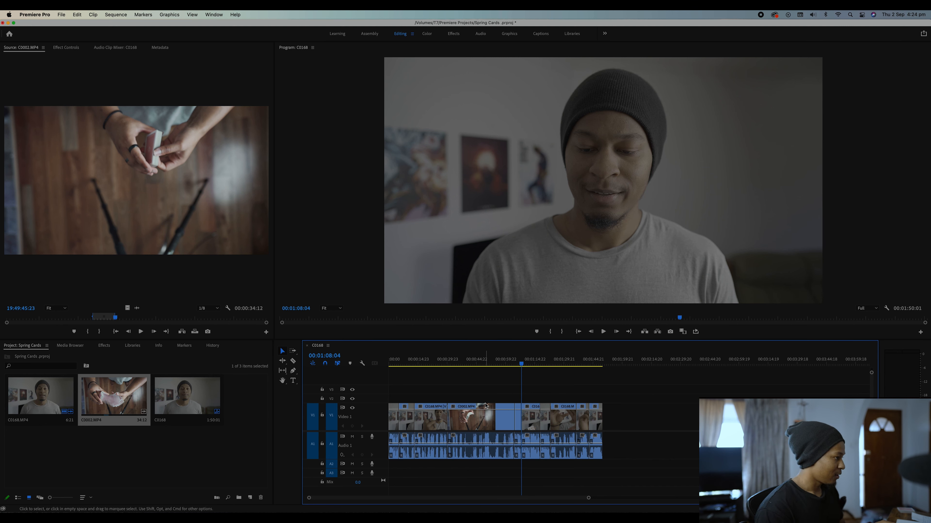
# Undo the last timeline edit while placing the B-roll over the A-roll.
pyautogui.press('cmd+z')
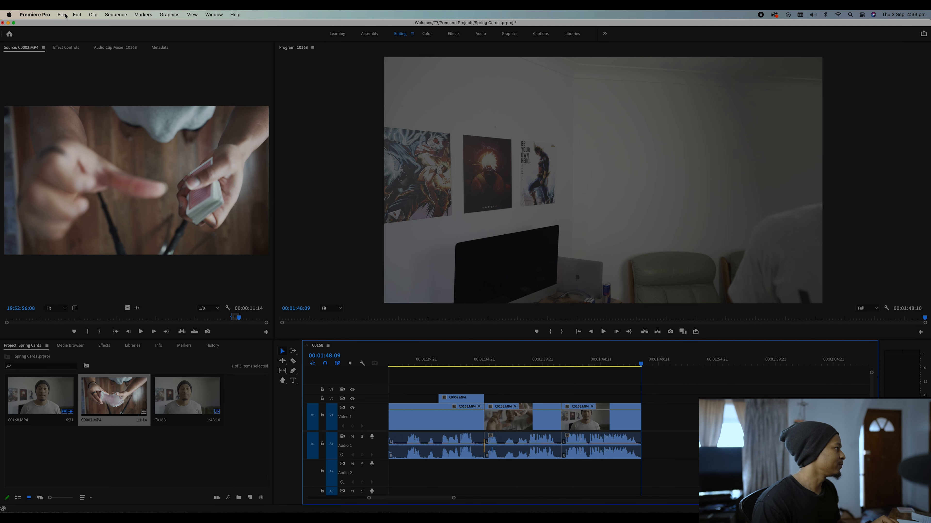
# Start a media export and choose the YouTube 2160p 4K Ultra HD H.264 preset.
pyautogui.click(61, 14)
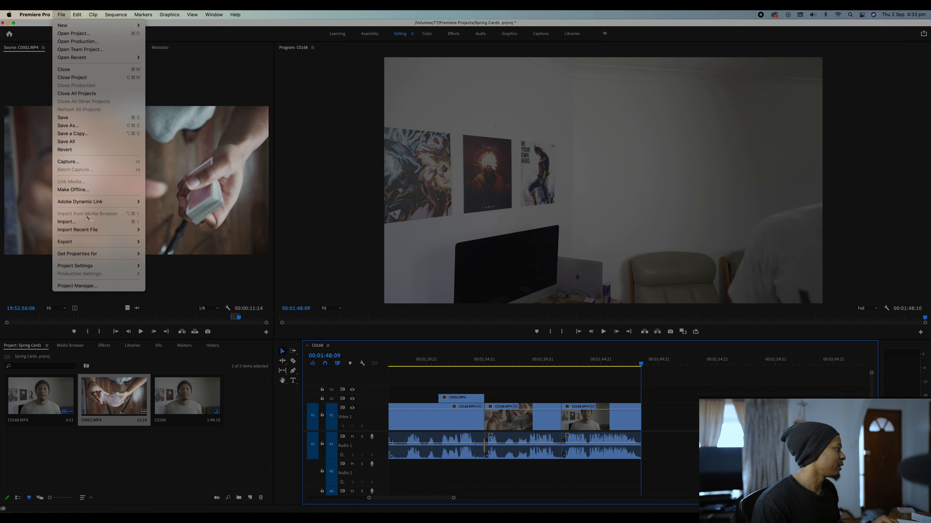
pyautogui.moveTo(64, 242)
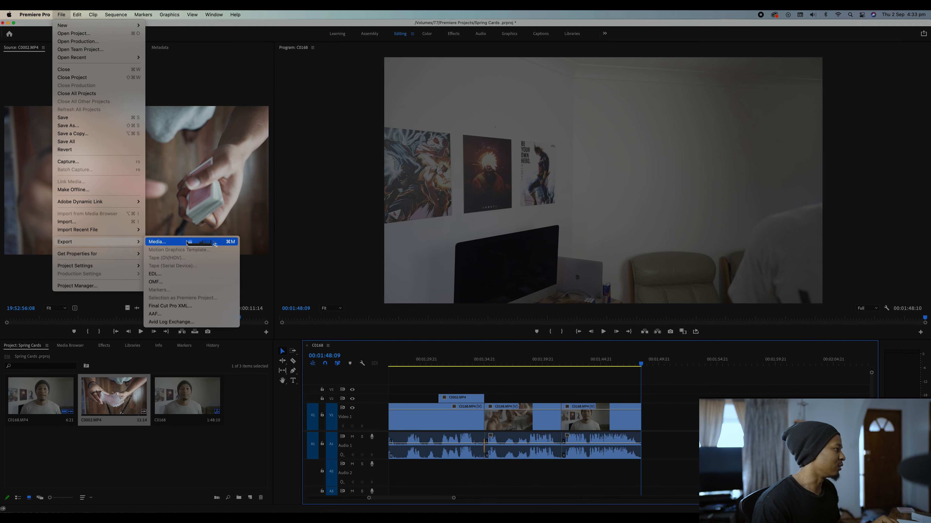
pyautogui.click(156, 241)
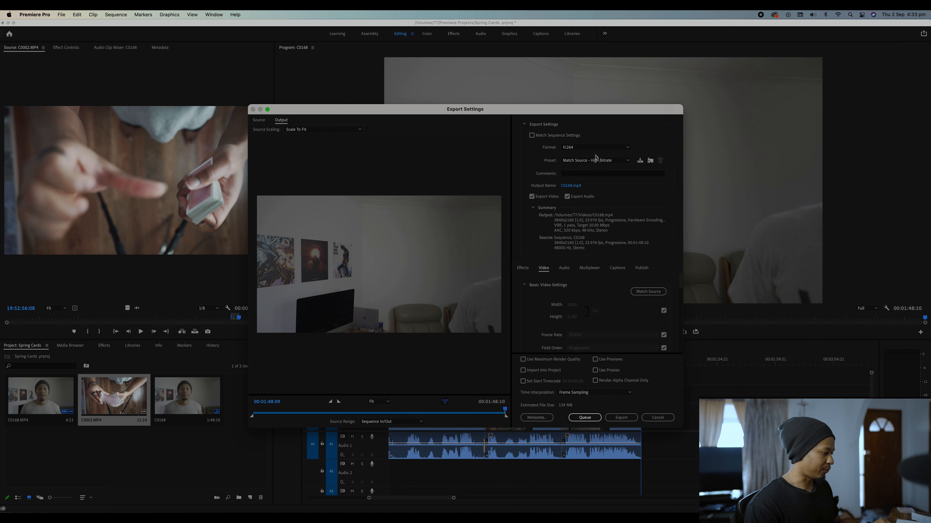
pyautogui.moveTo(612, 150)
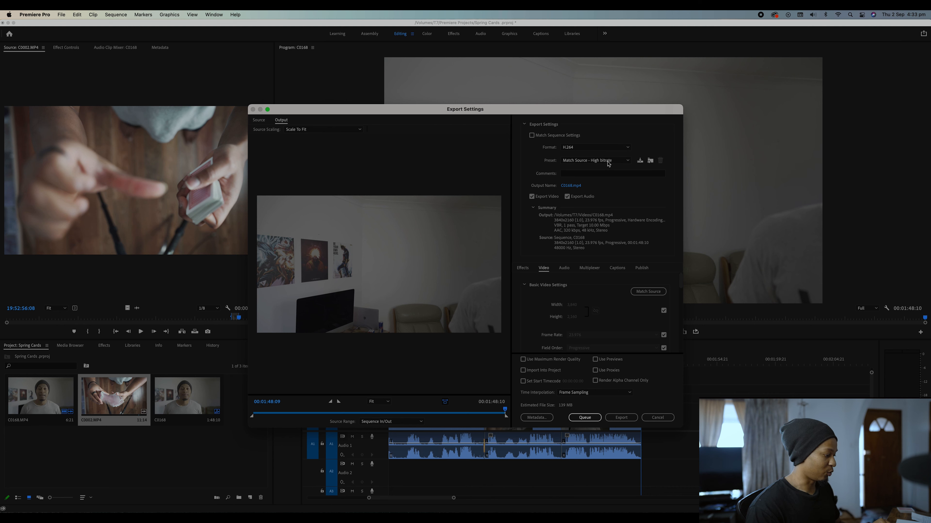
pyautogui.moveTo(610, 167)
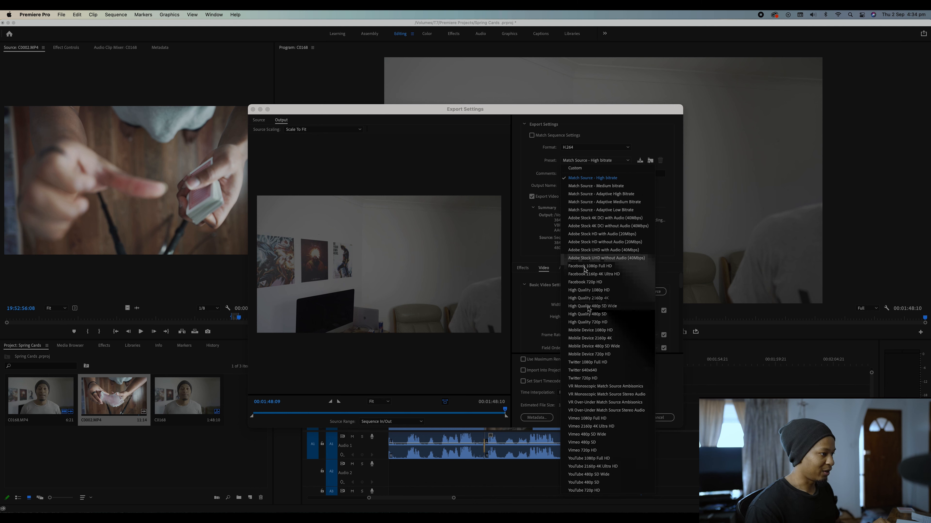
pyautogui.moveTo(605, 443)
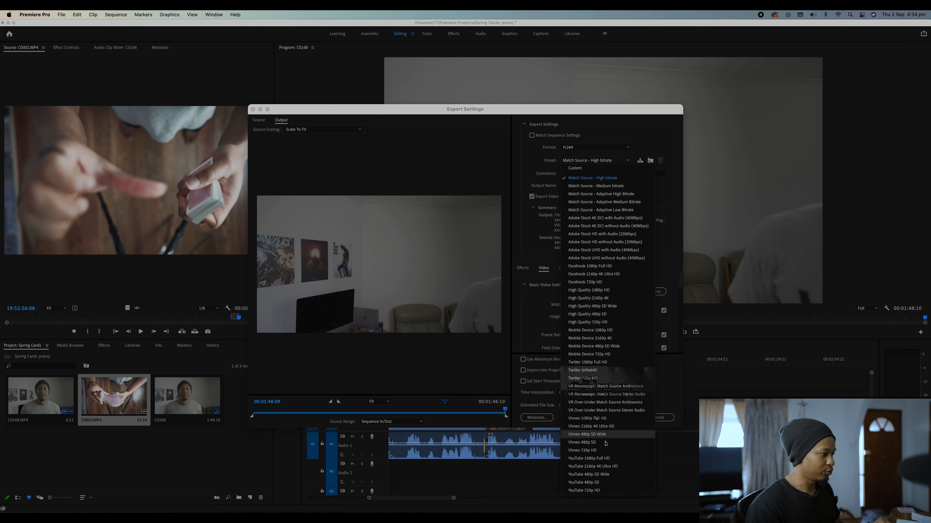
pyautogui.moveTo(597, 467)
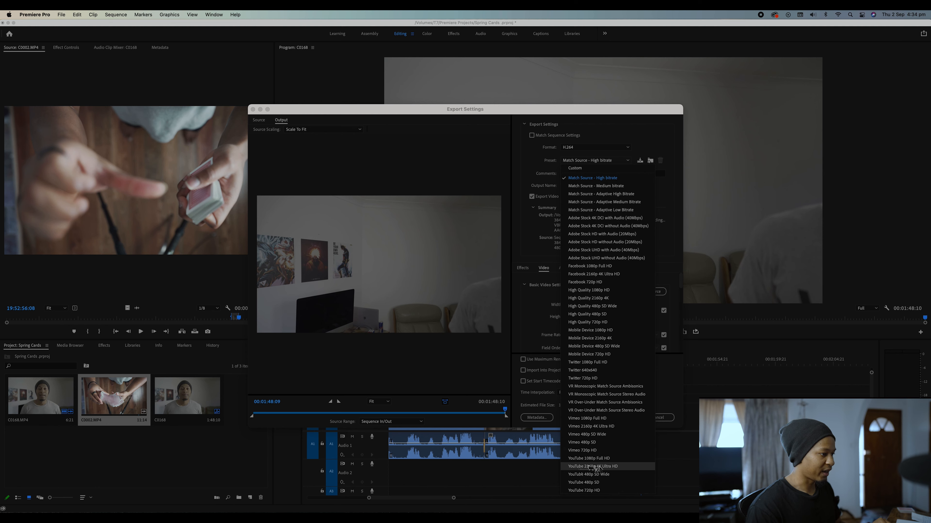
pyautogui.click(595, 465)
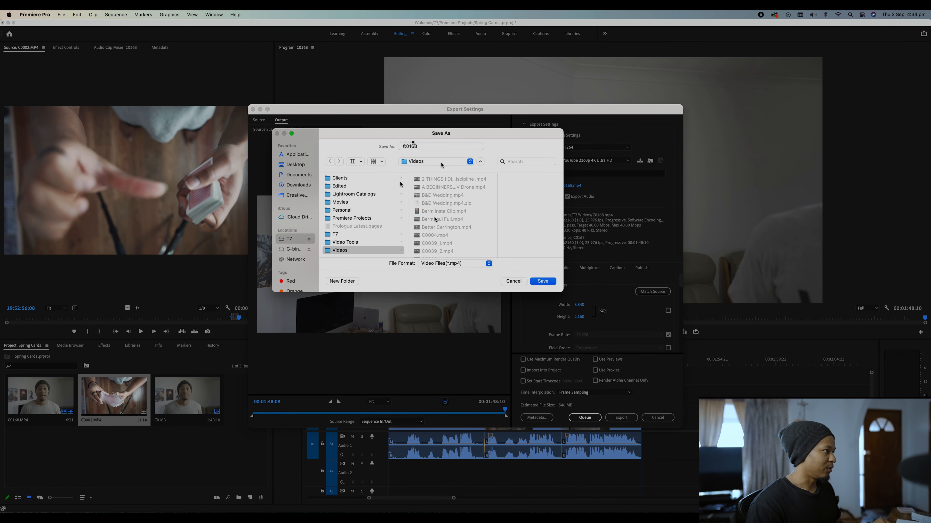
# Name the output file 'Card Tutorial' and save it into the Videos folder on T7.
pyautogui.click(440, 146)
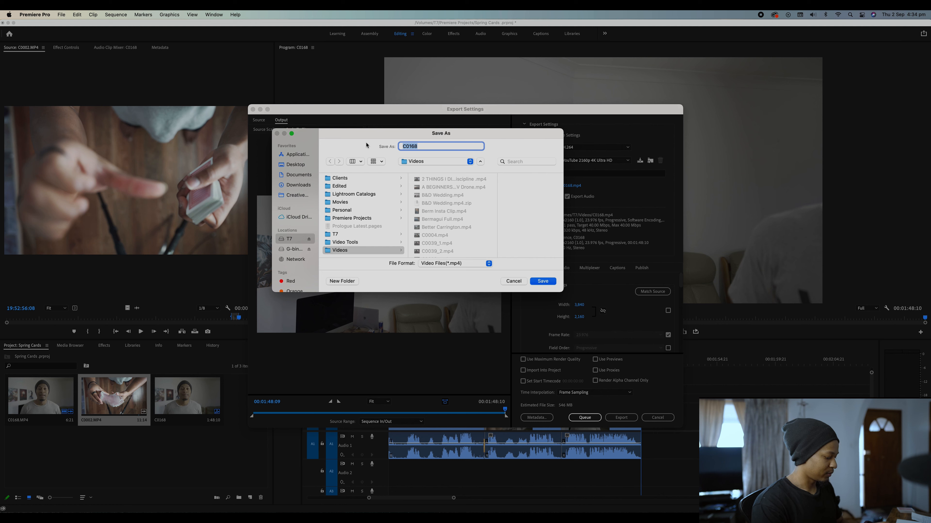
pyautogui.write('Card Tut')
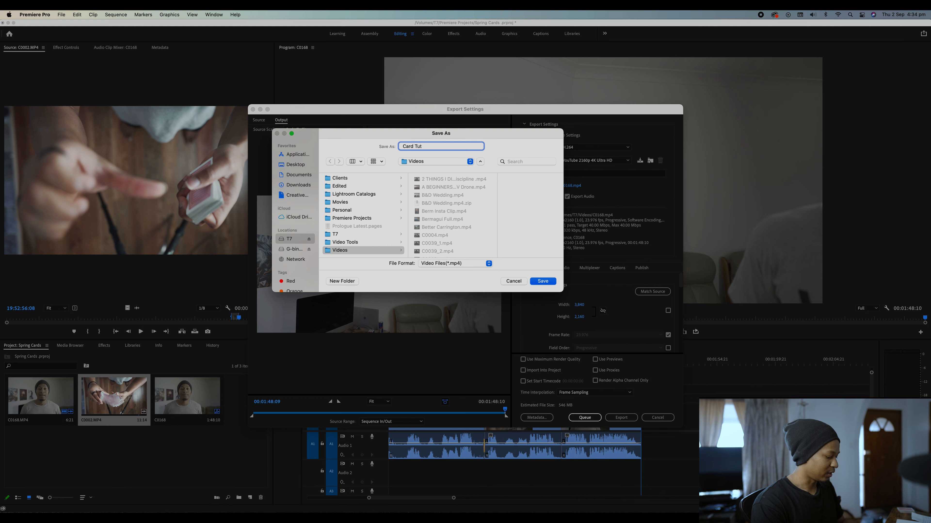
pyautogui.write('orial')
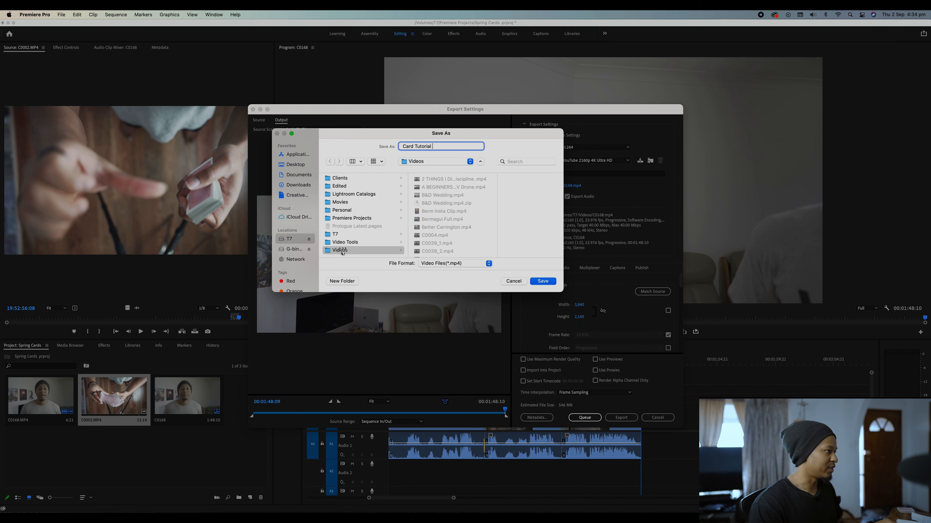
pyautogui.moveTo(508, 276)
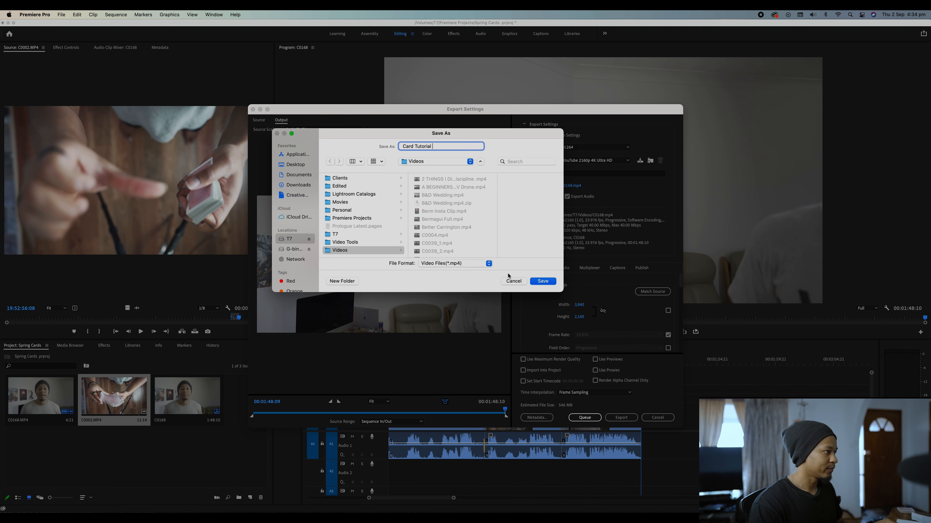
pyautogui.click(540, 281)
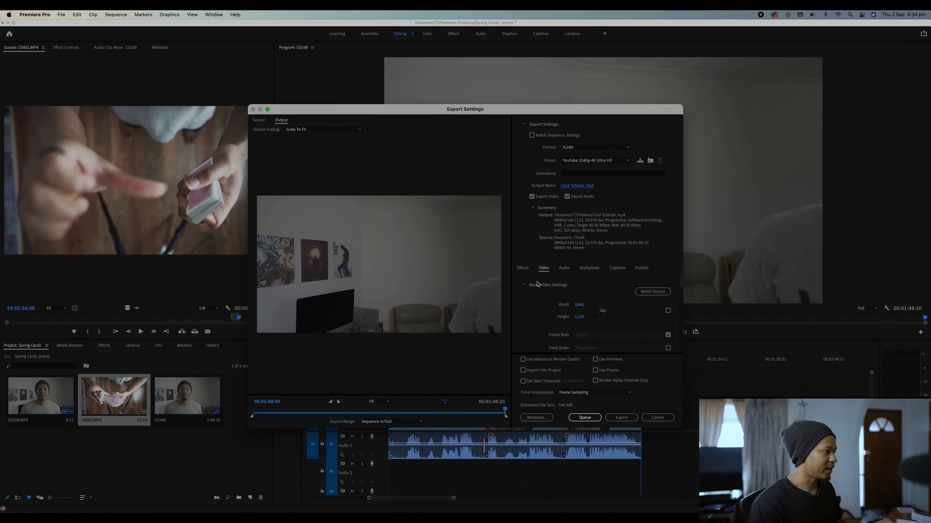
pyautogui.moveTo(546, 320)
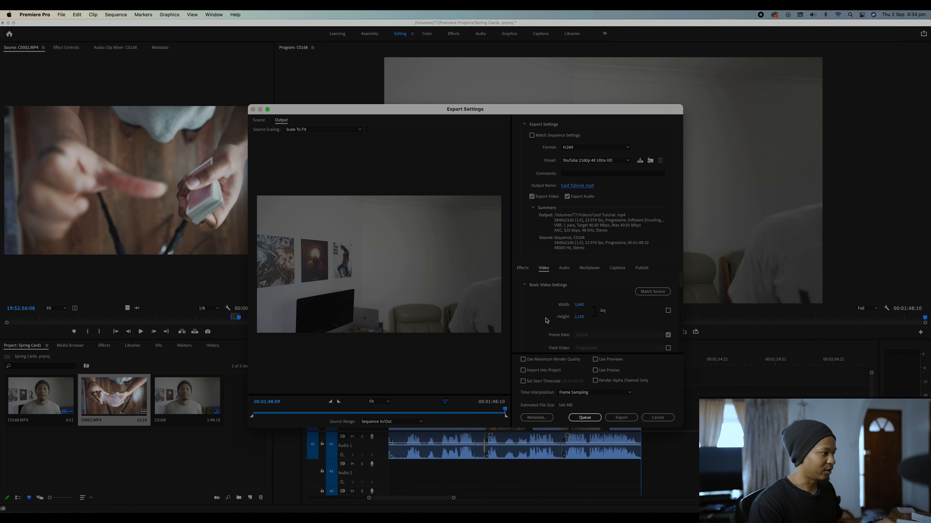
pyautogui.moveTo(270, 424)
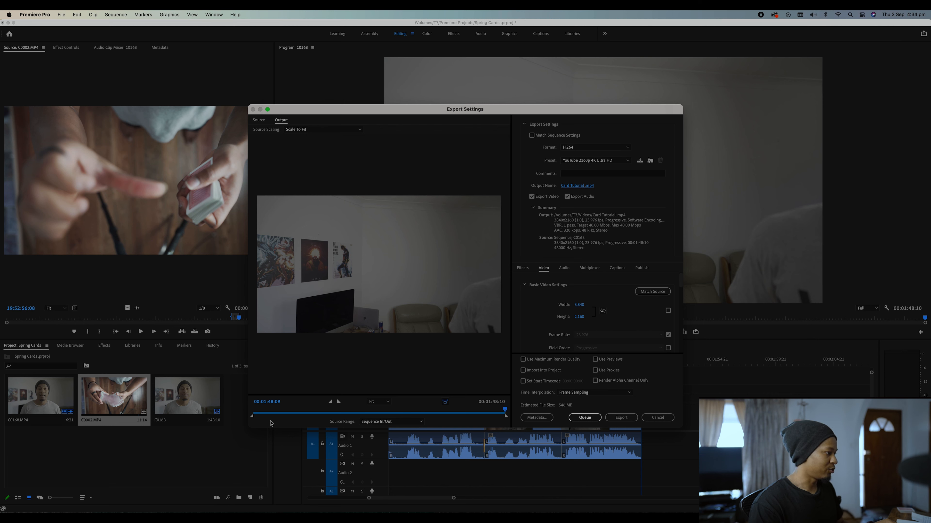
pyautogui.moveTo(363, 415)
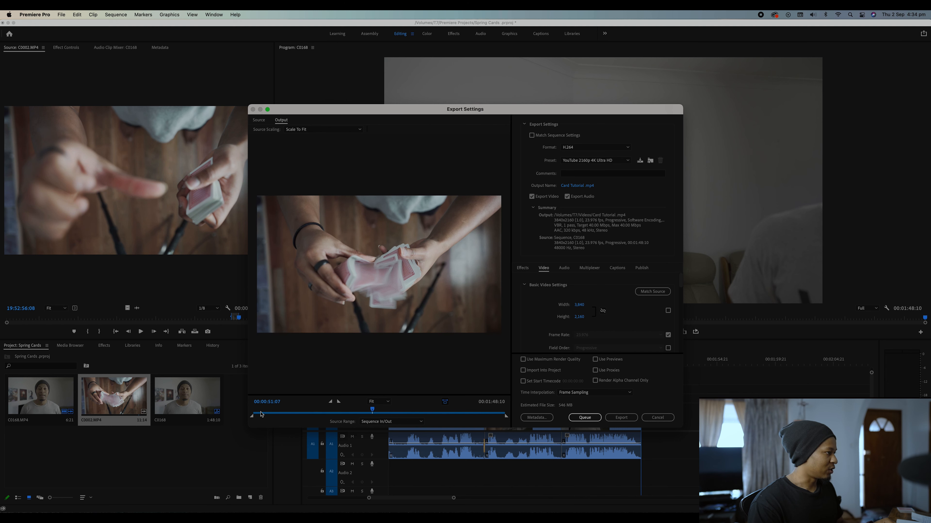
pyautogui.moveTo(277, 413)
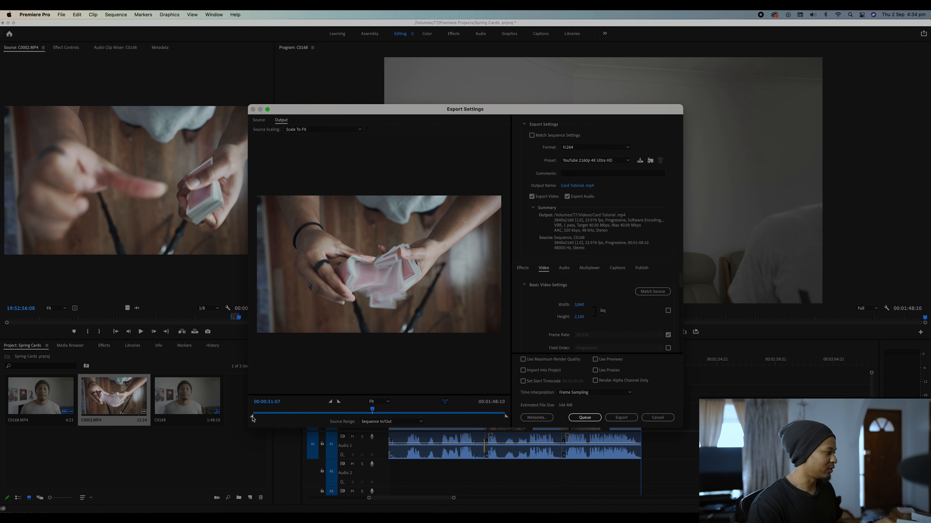
# Set the source range back to the full sequence and begin the export.
pyautogui.moveTo(372, 410); pyautogui.dragTo(267, 410)
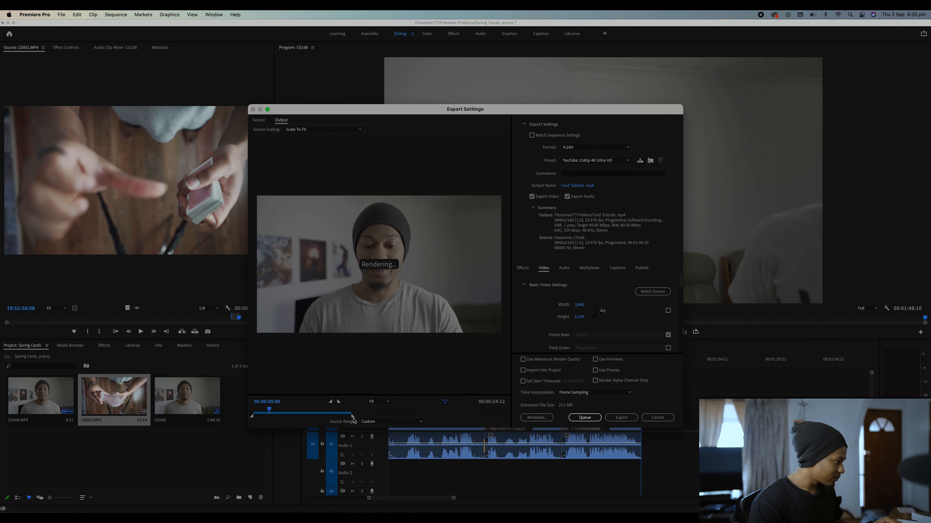
pyautogui.moveTo(268, 410); pyautogui.dragTo(361, 410)
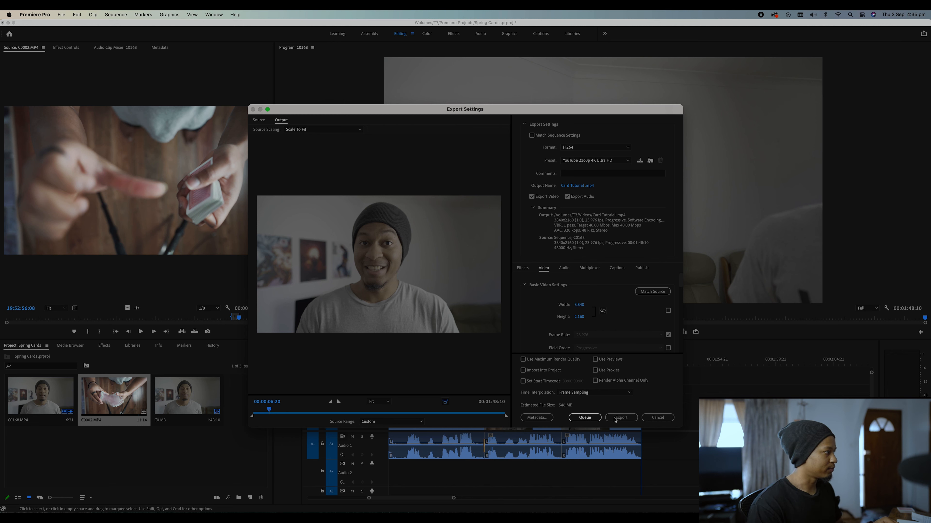
pyautogui.click(621, 418)
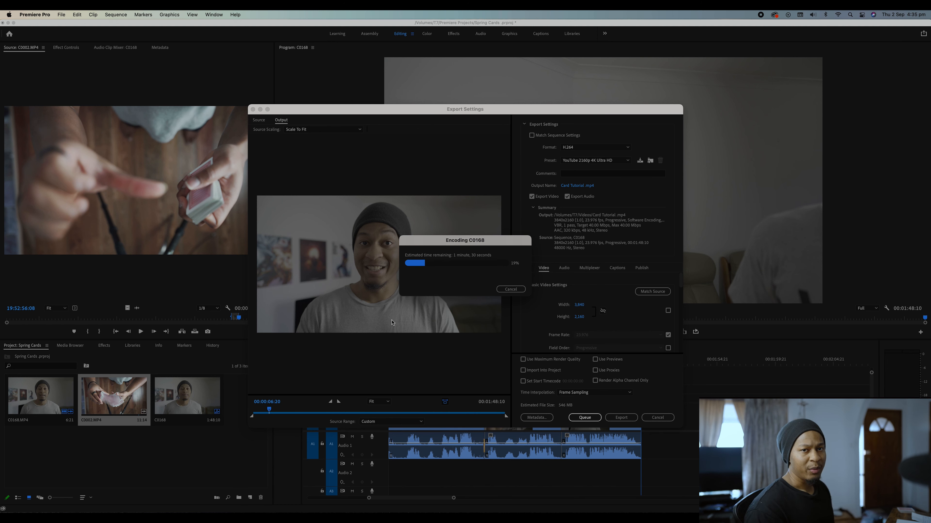